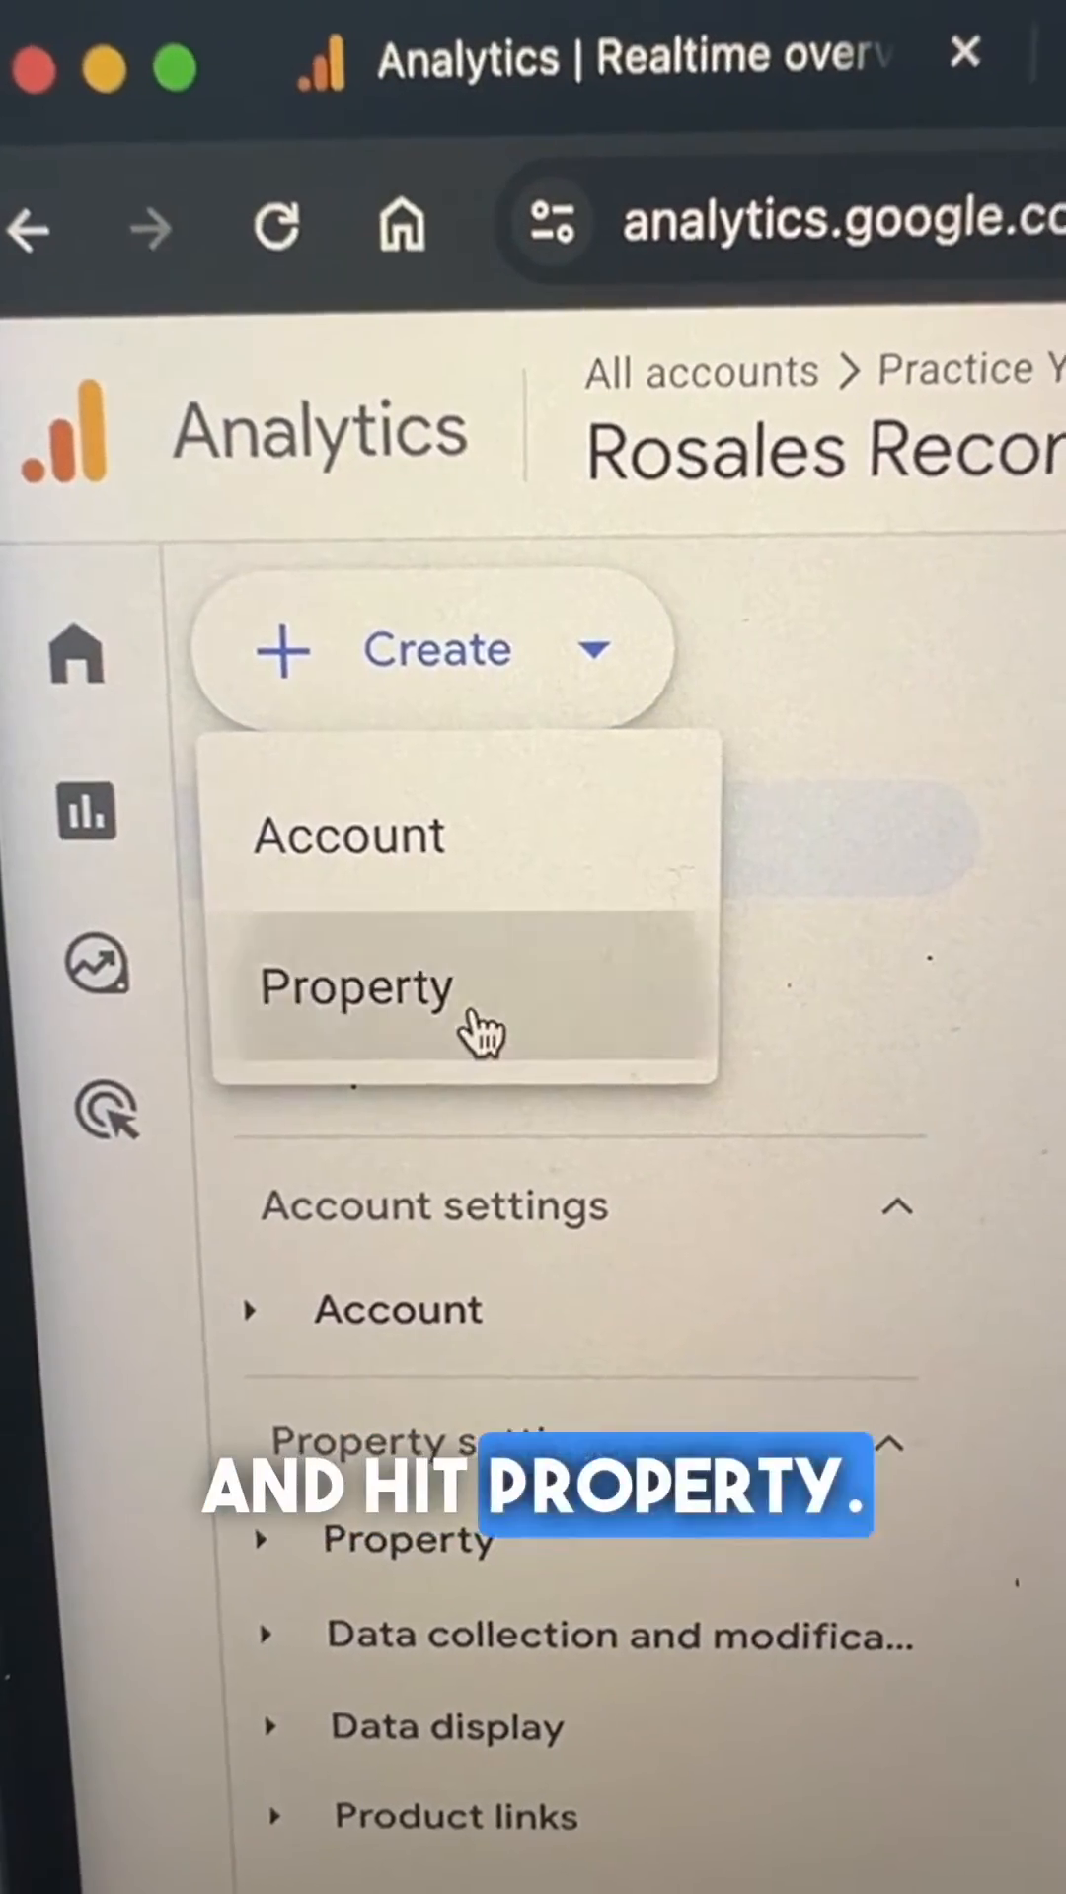
Create the Rosales Recommendations property as a Small business with the Generate leads objective
left_click(354, 987)
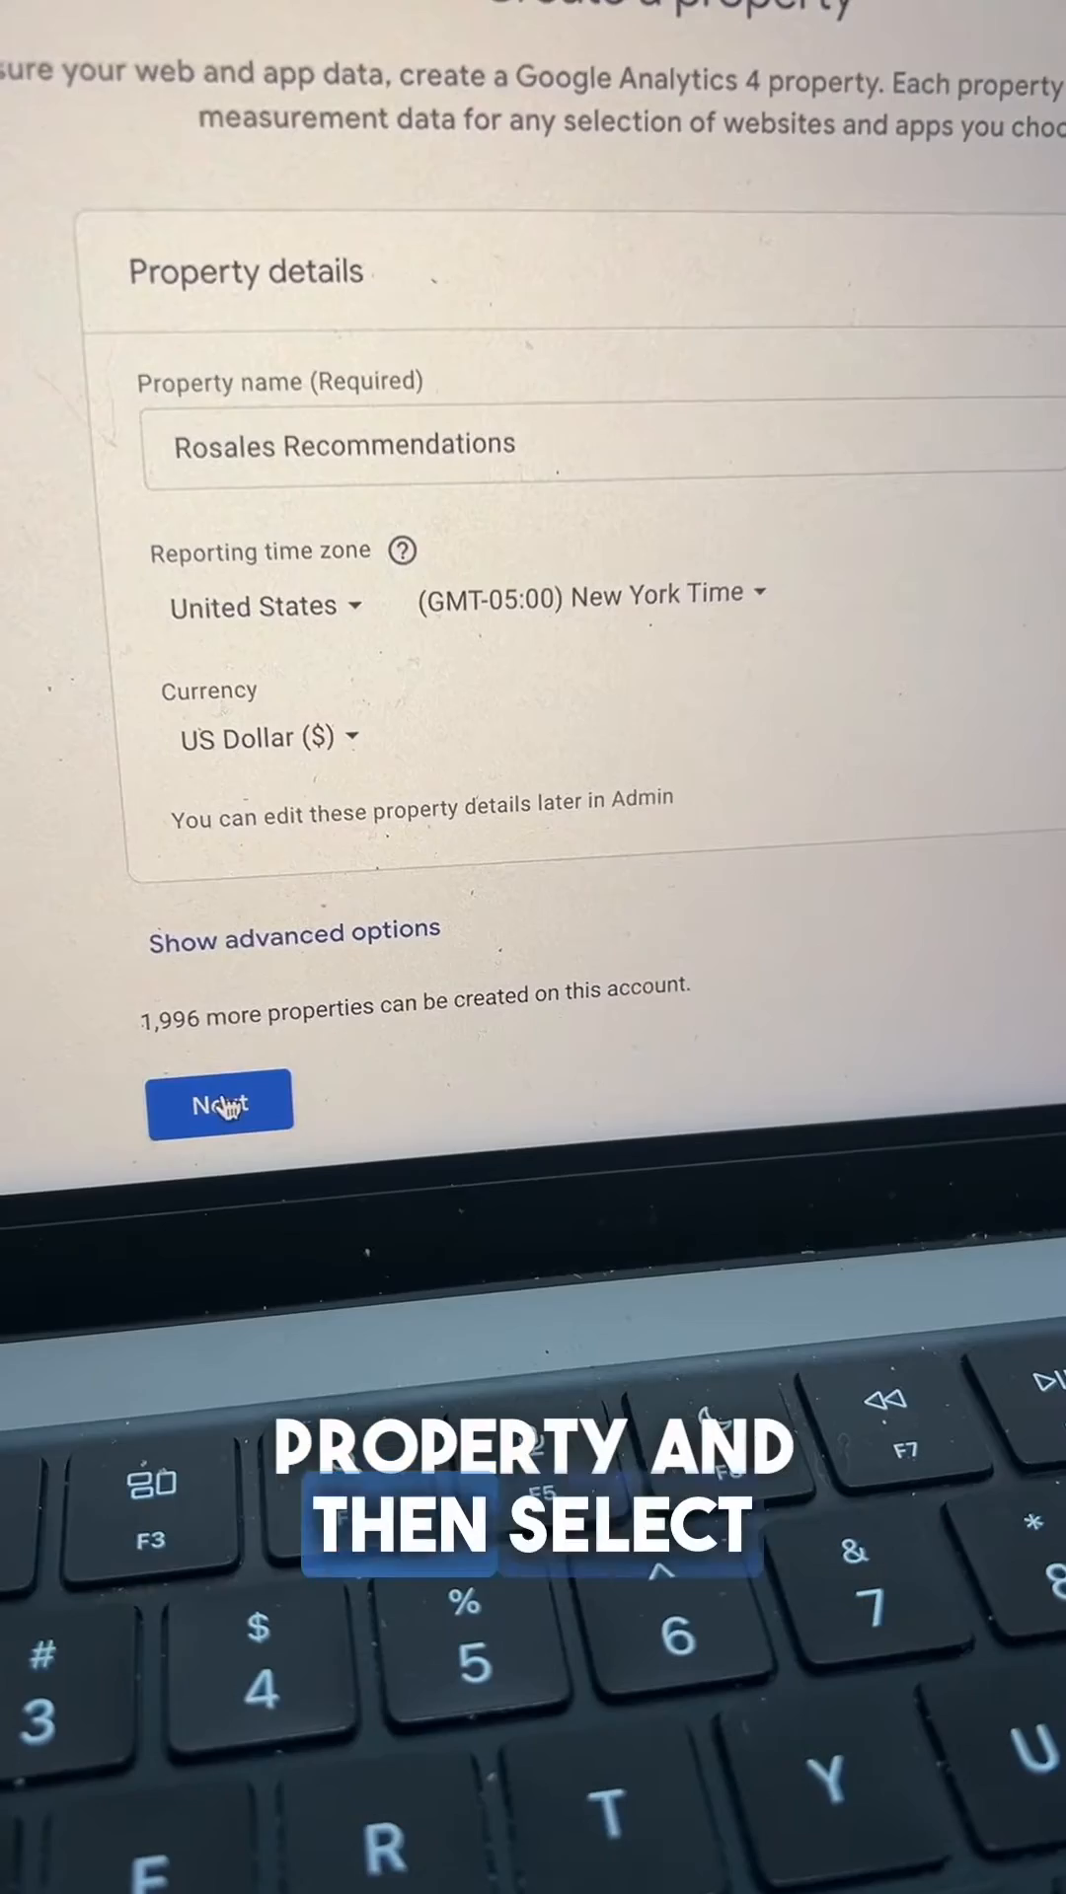
left_click(219, 1102)
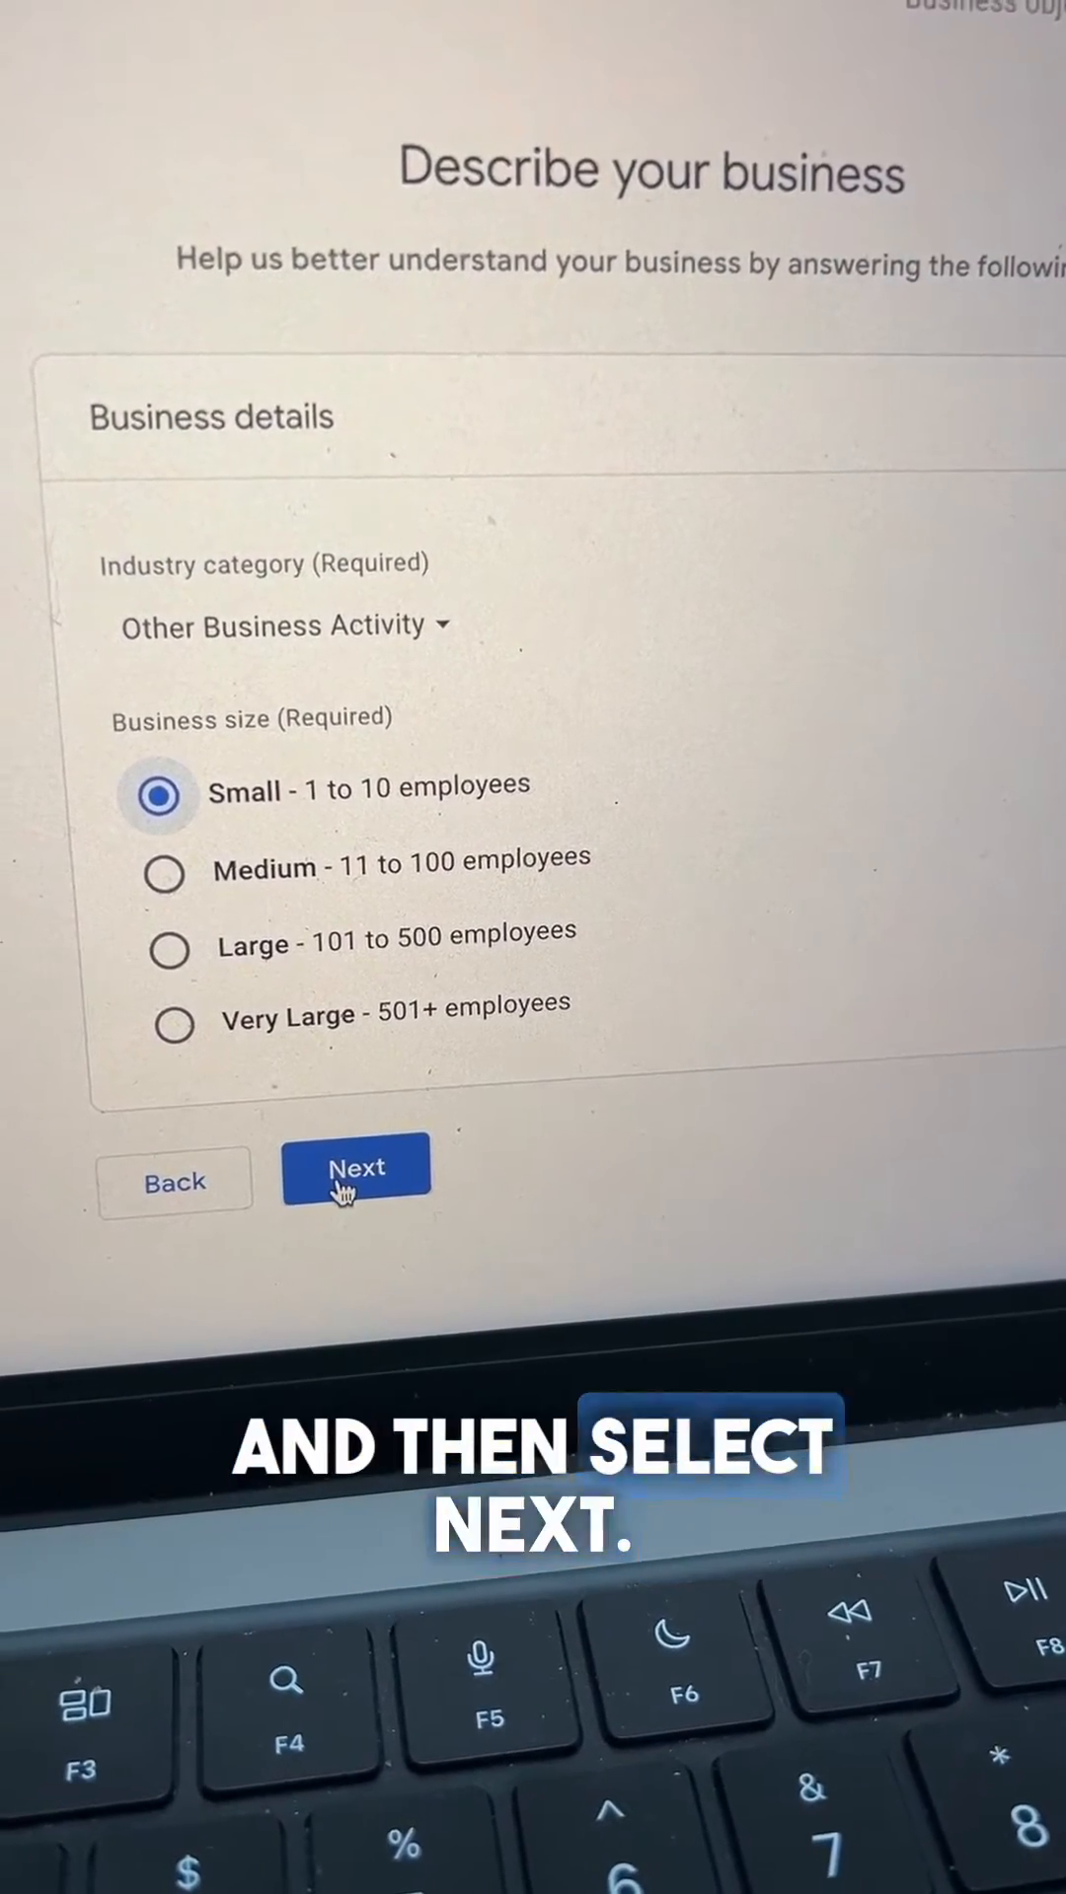
left_click(355, 1170)
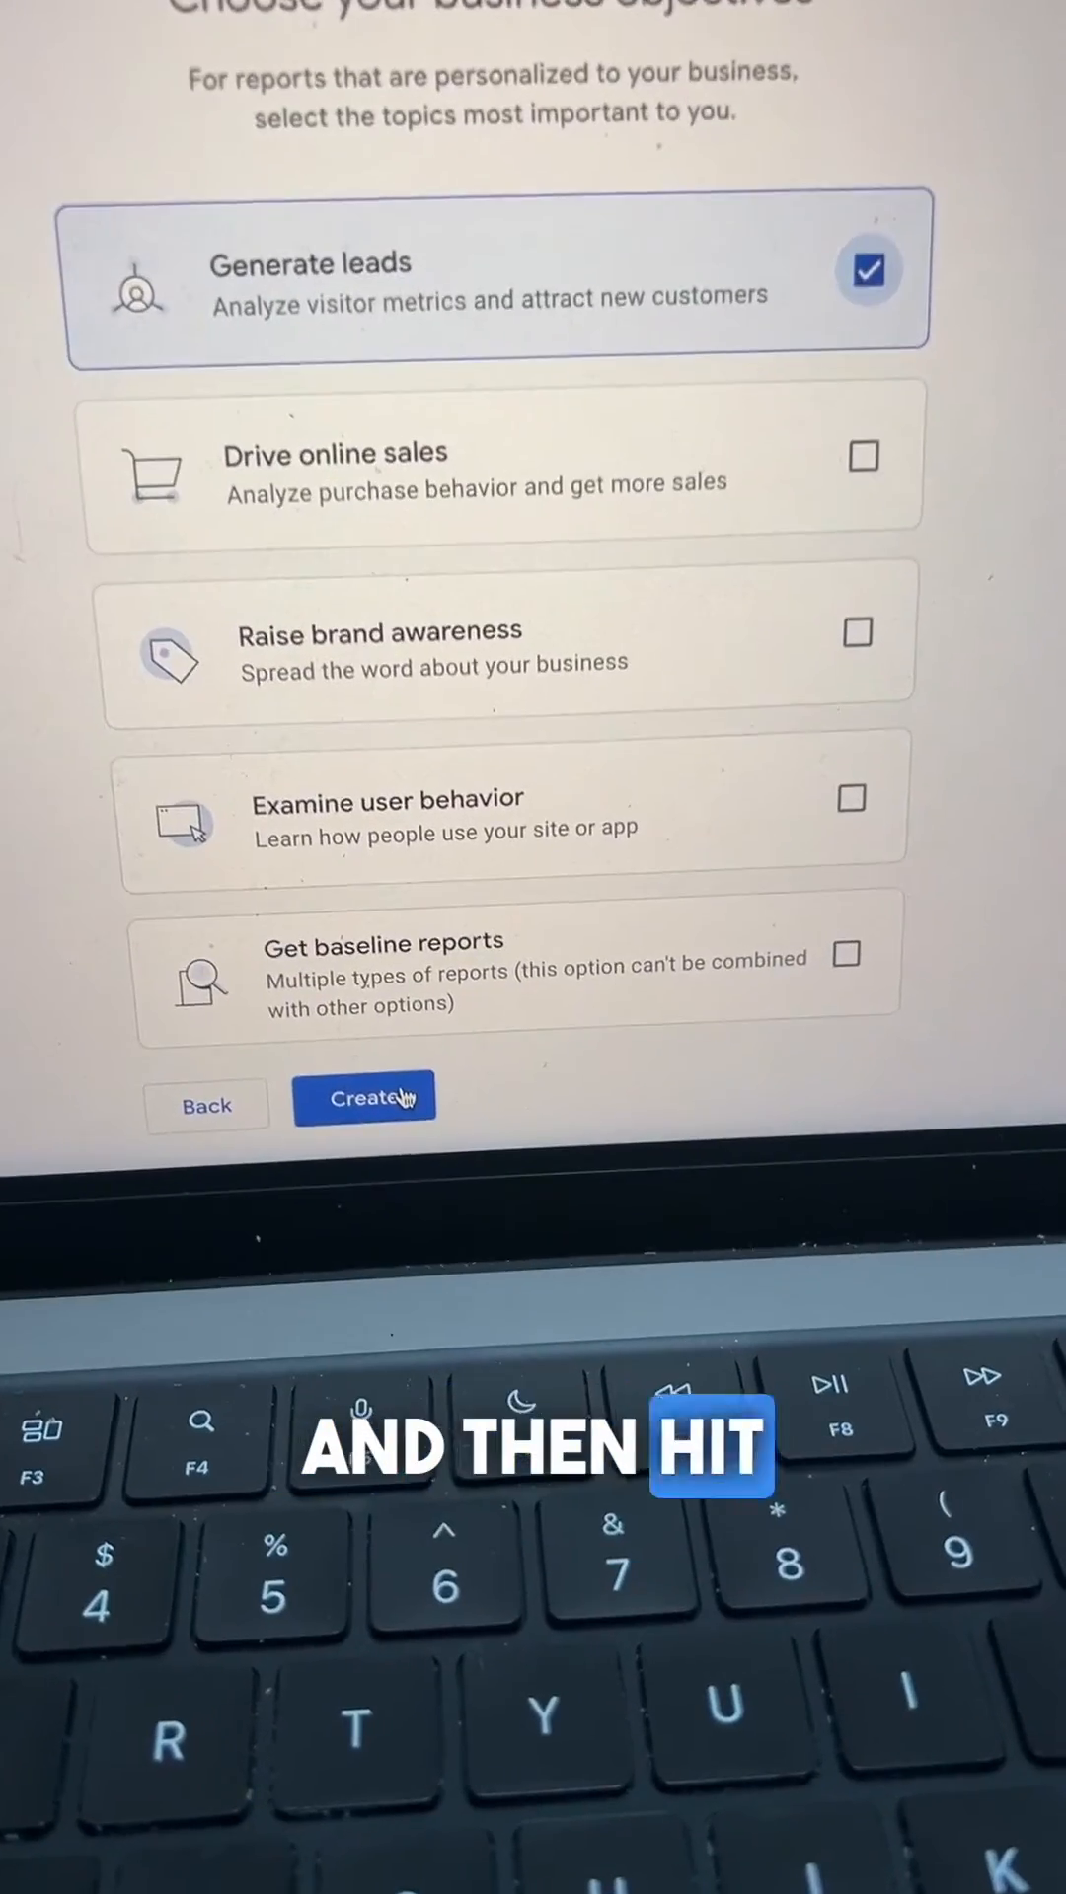
left_click(364, 1100)
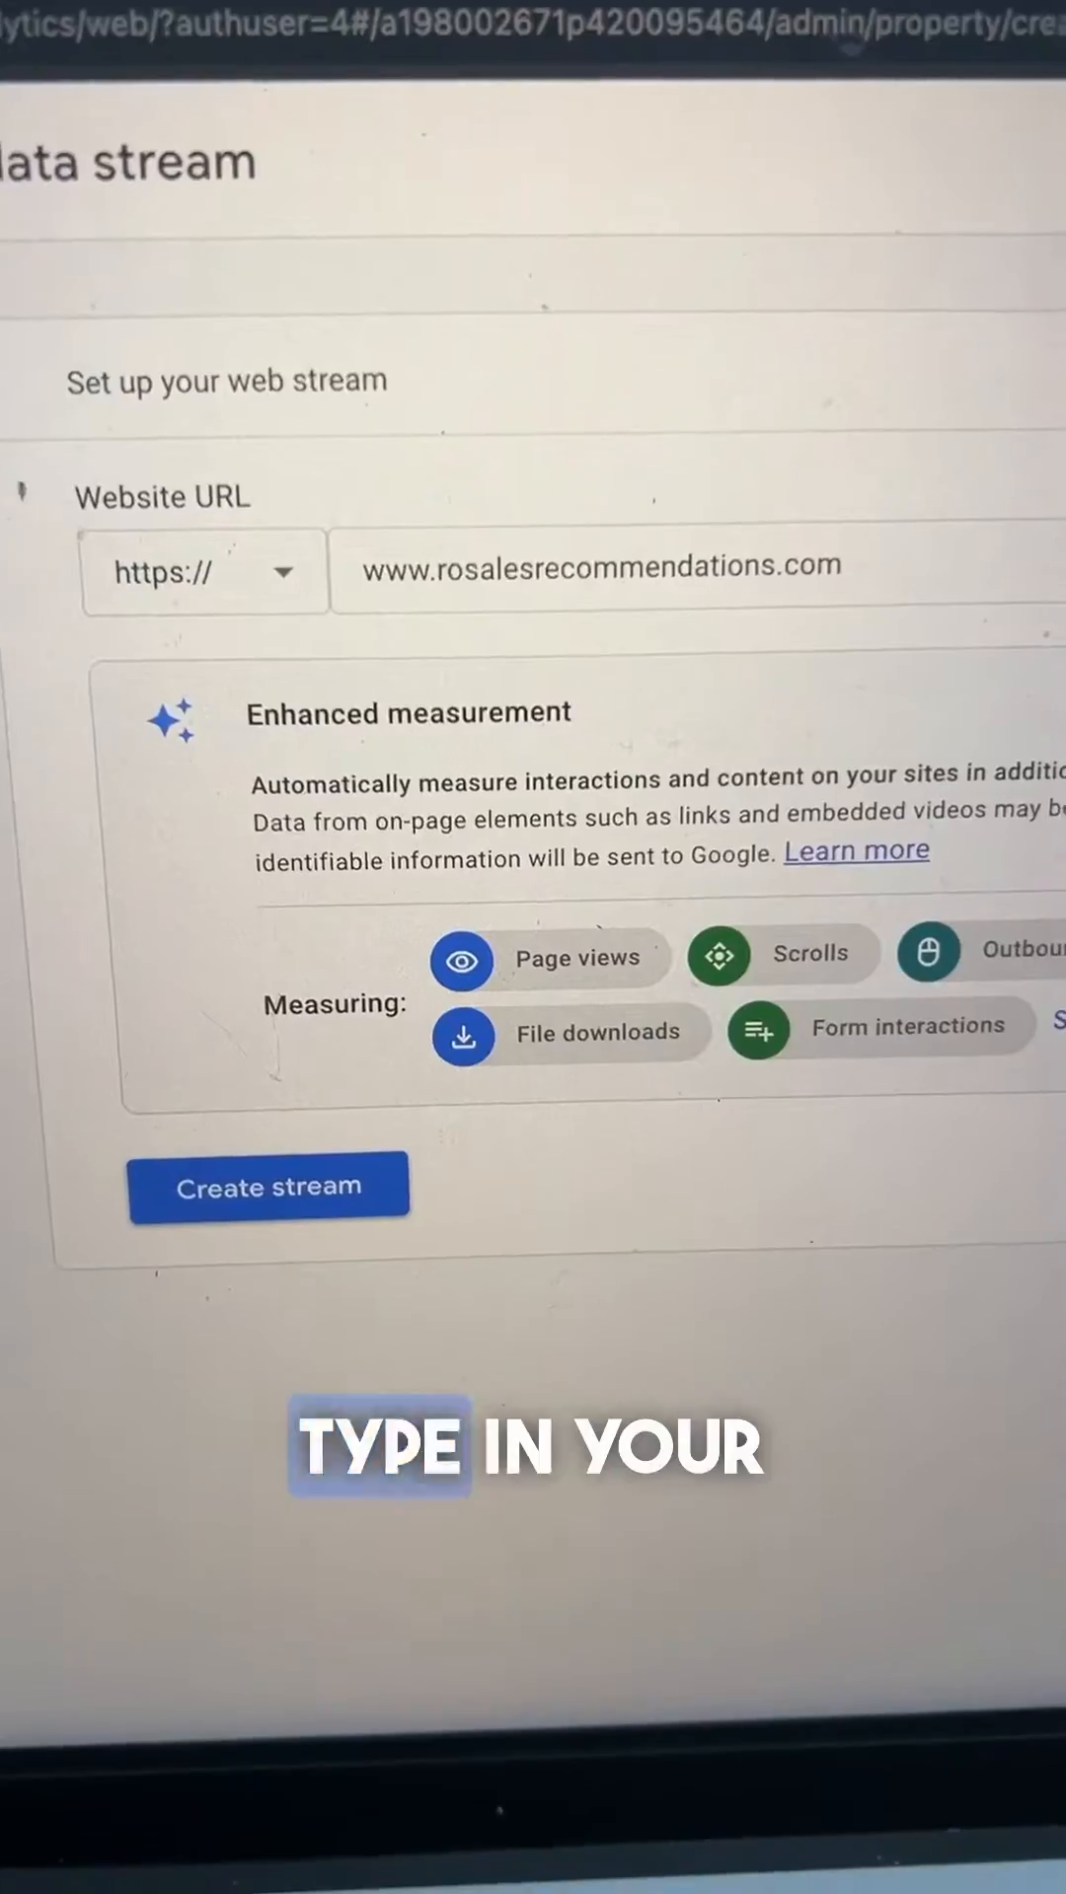
scroll("down", 3)
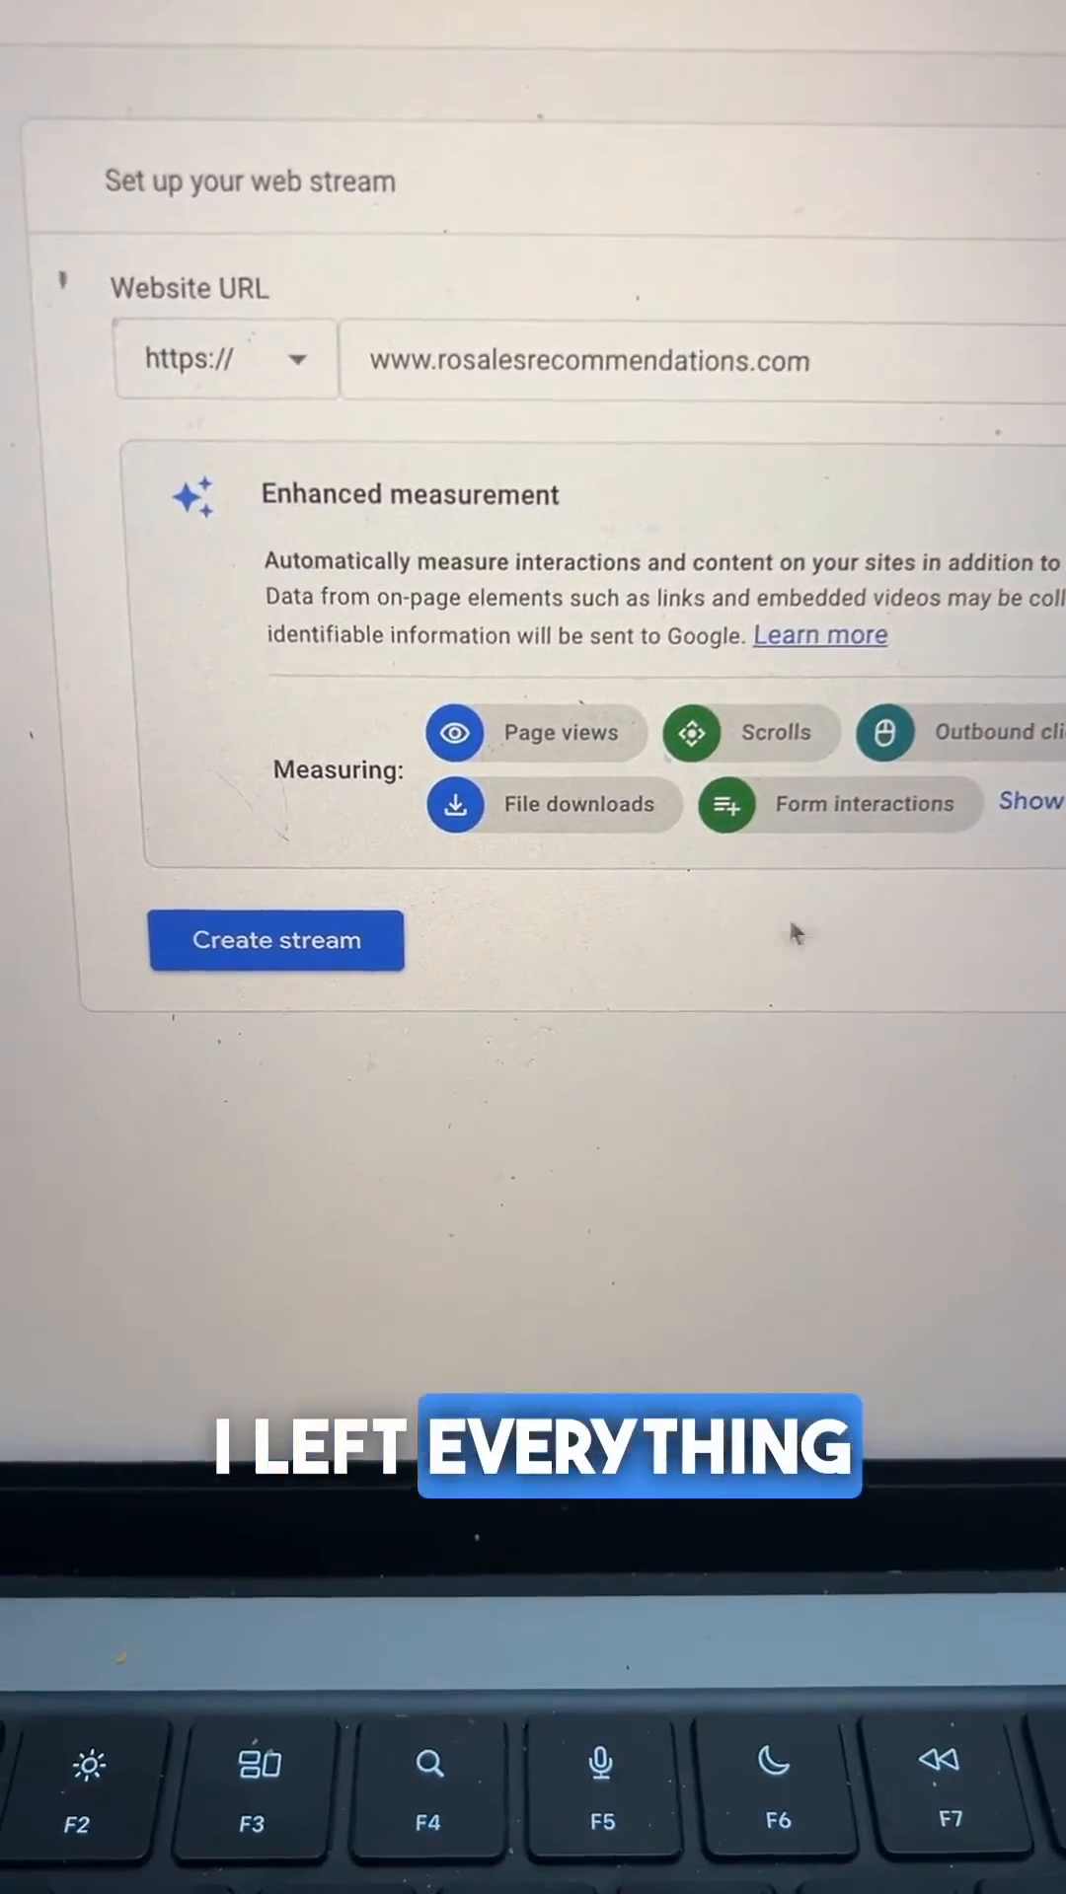
left_click(275, 941)
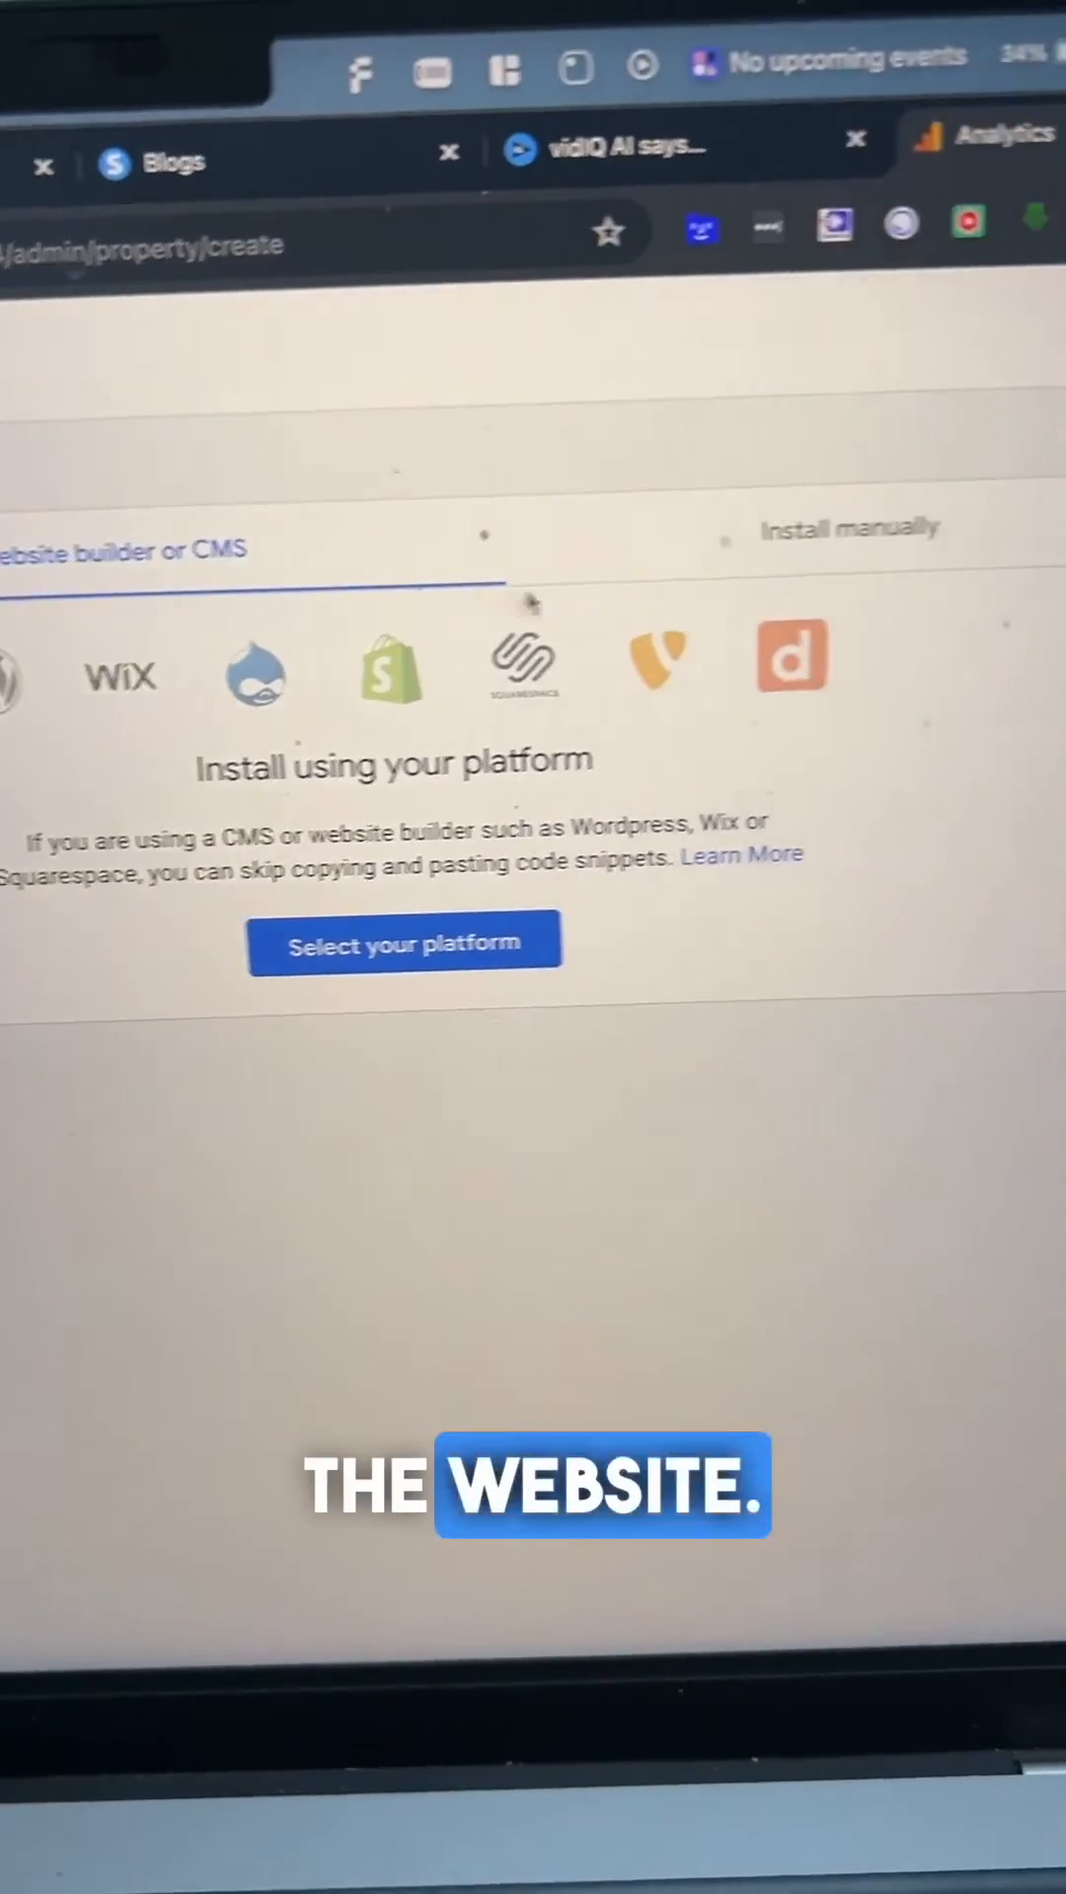
Show the Install manually instructions with the Google tag snippet
left_click(850, 528)
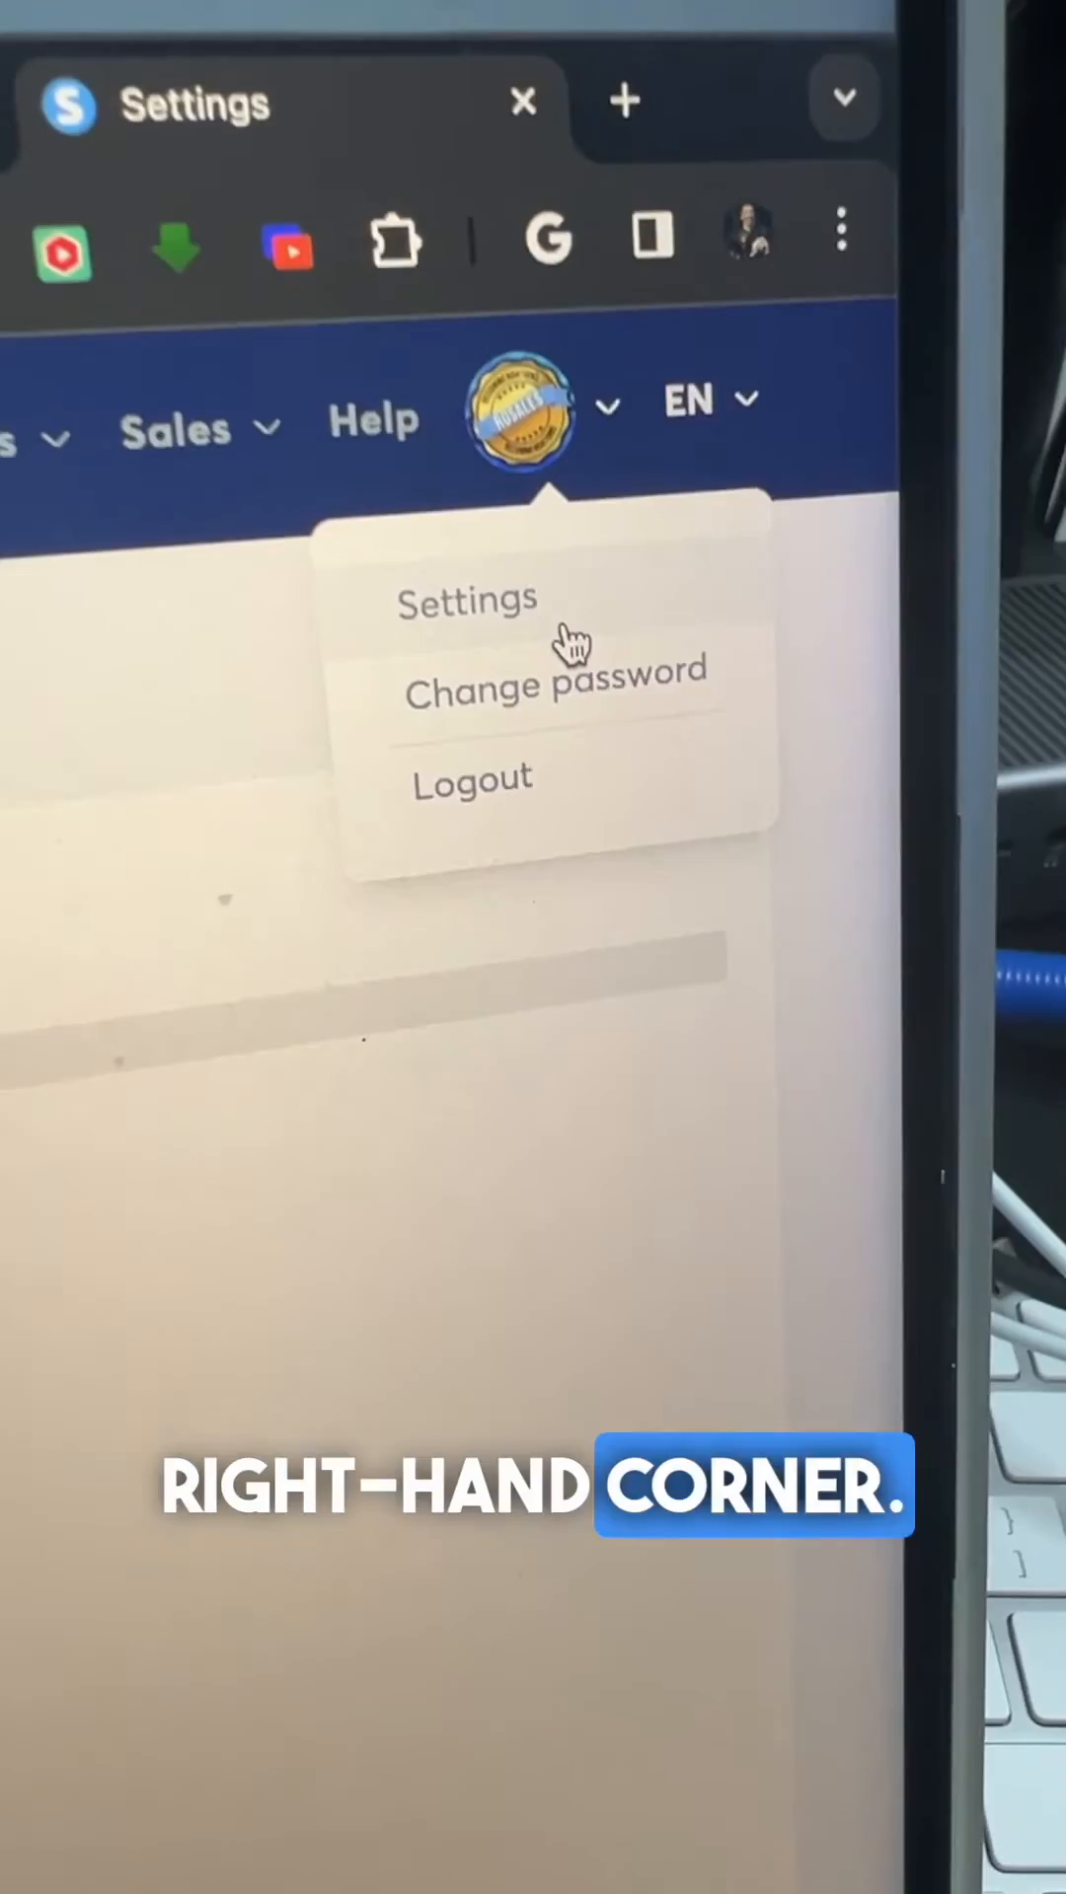
Go to the Systeme.io account settings from the profile menu
left_click(467, 601)
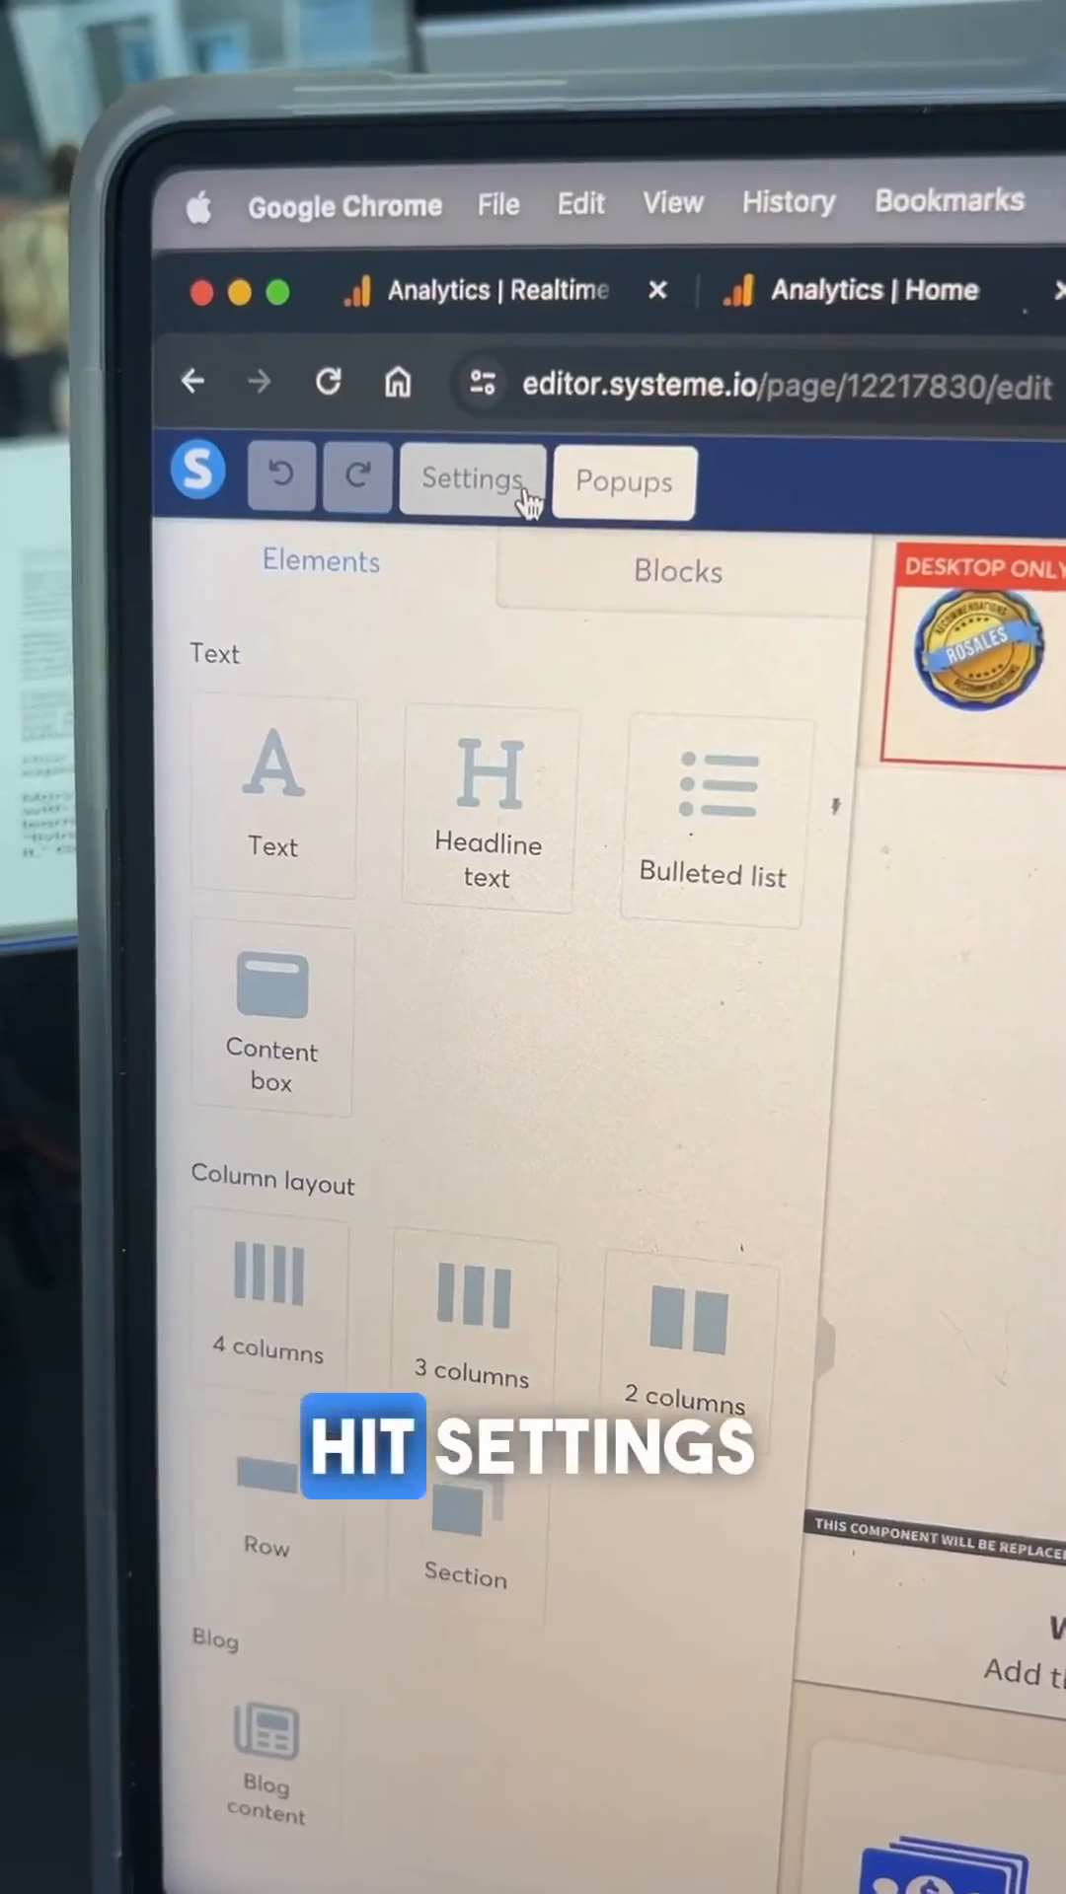
Bring up the blog page's empty header code editor under Tracking
left_click(471, 481)
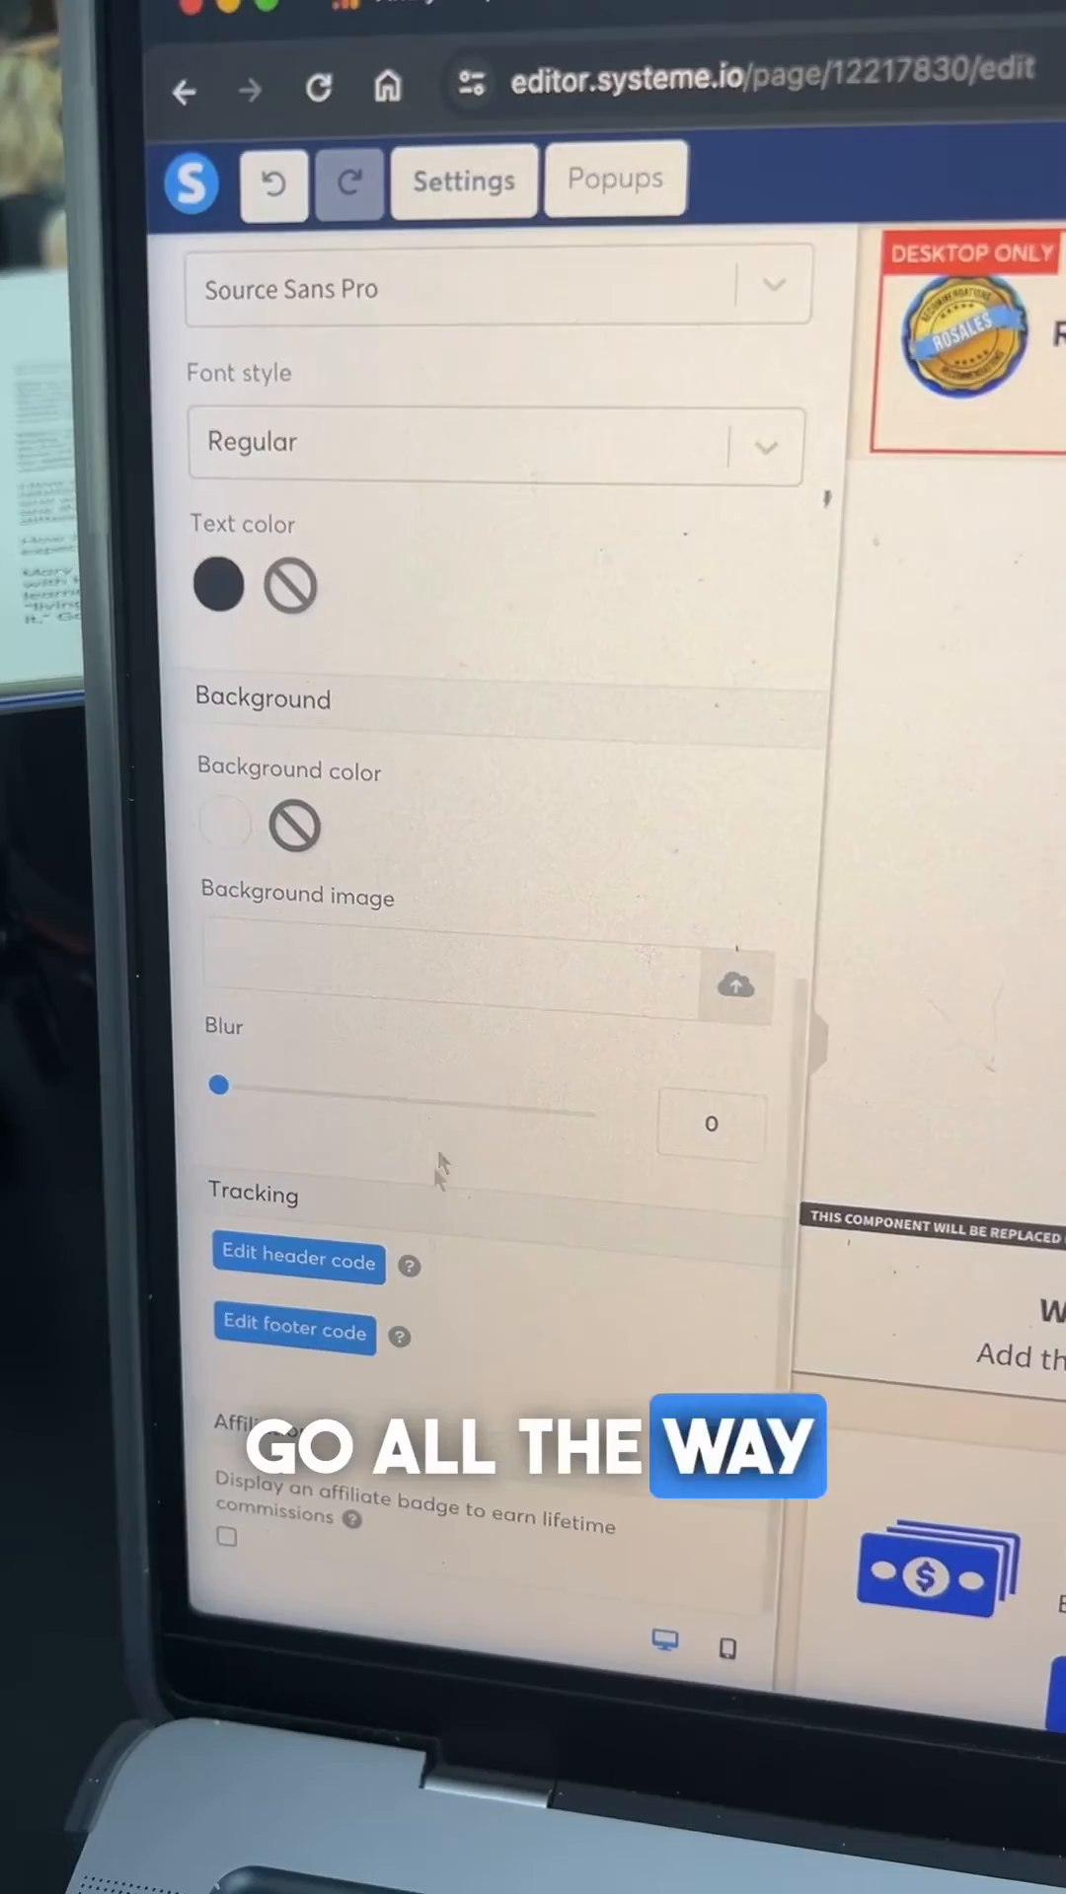
left_click(298, 1263)
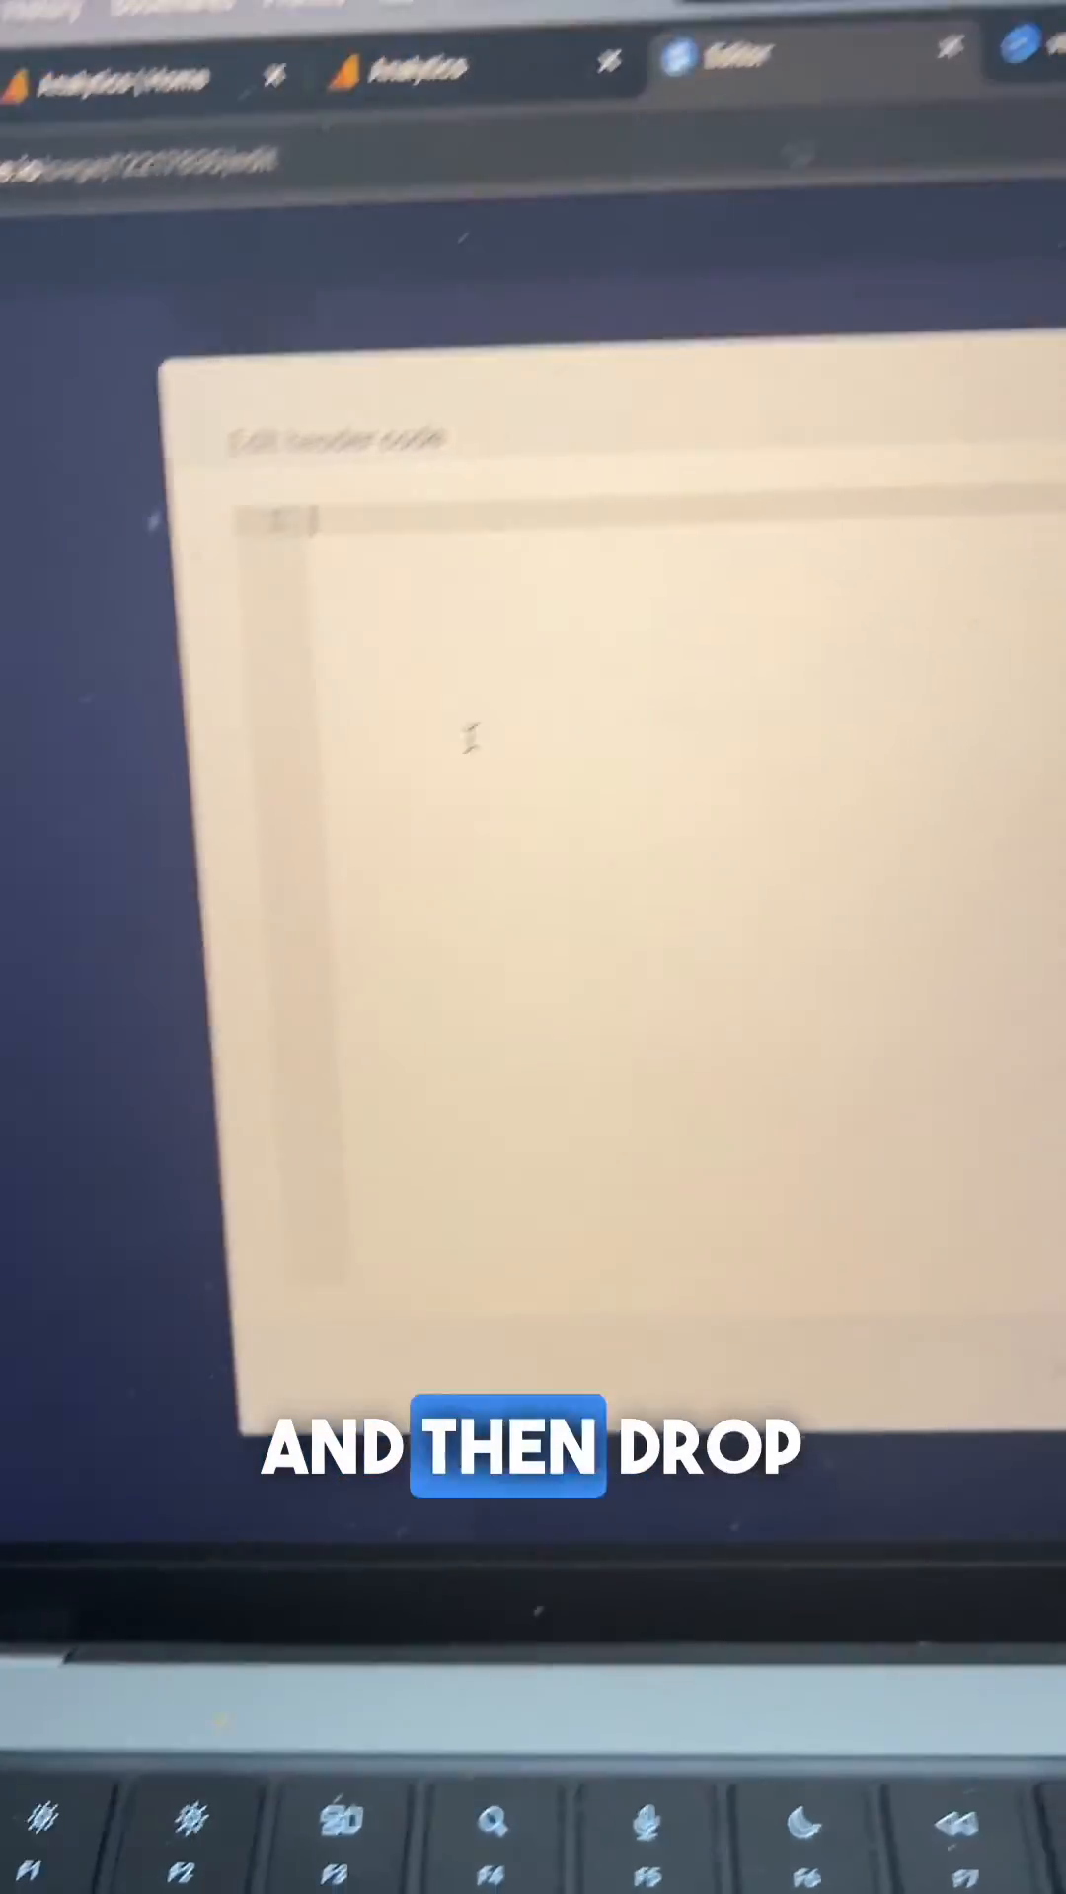